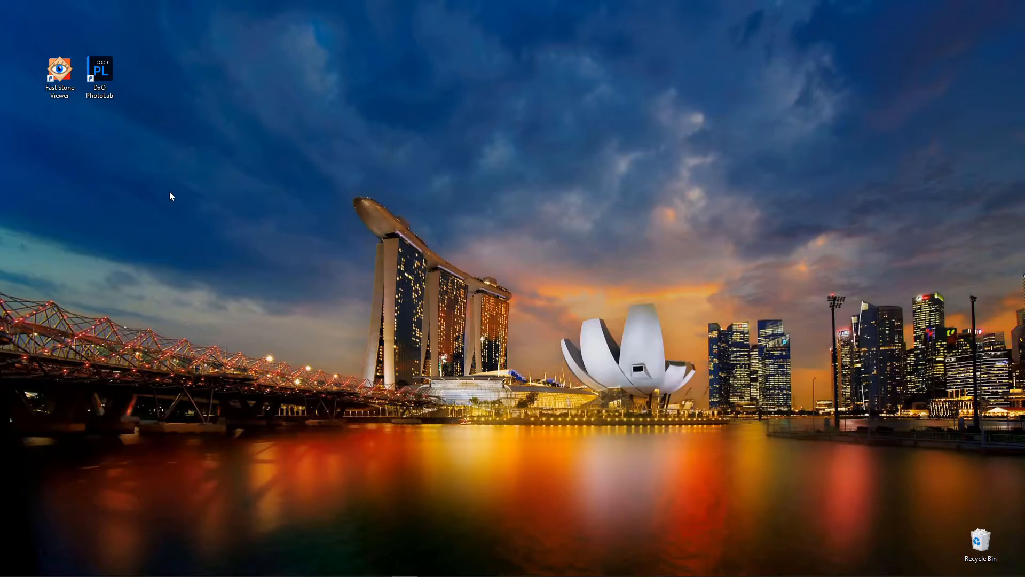
{"action": "mouse_move", "coordinate": [165, 195]}
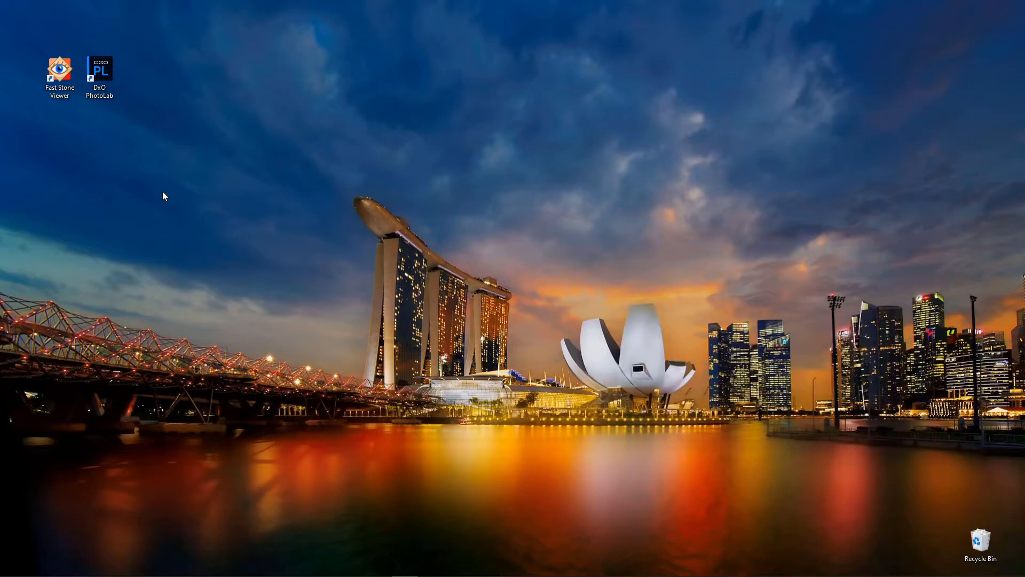
{"action": "mouse_move", "coordinate": [882, 244]}
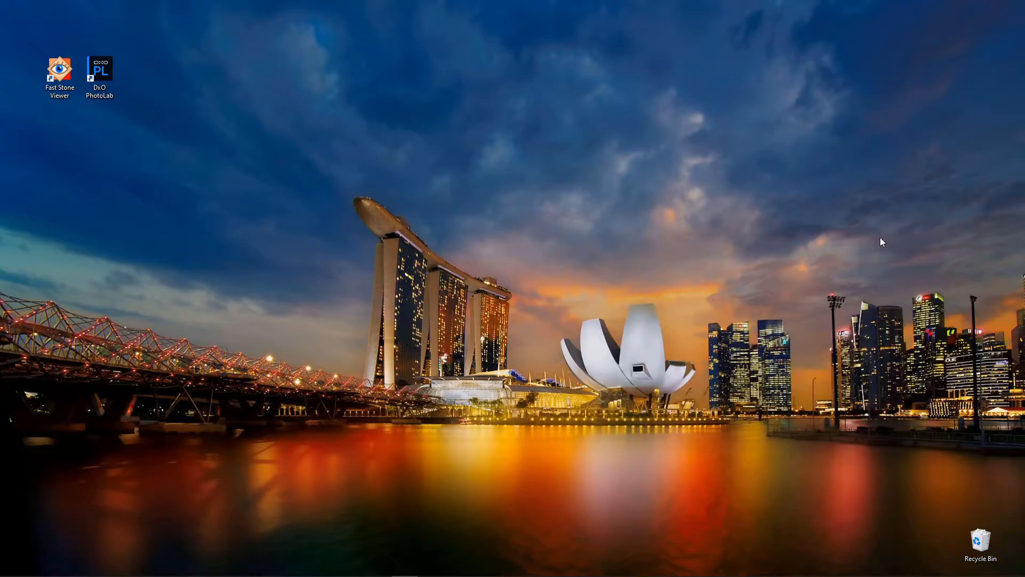
{"action": "mouse_move", "coordinate": [858, 241]}
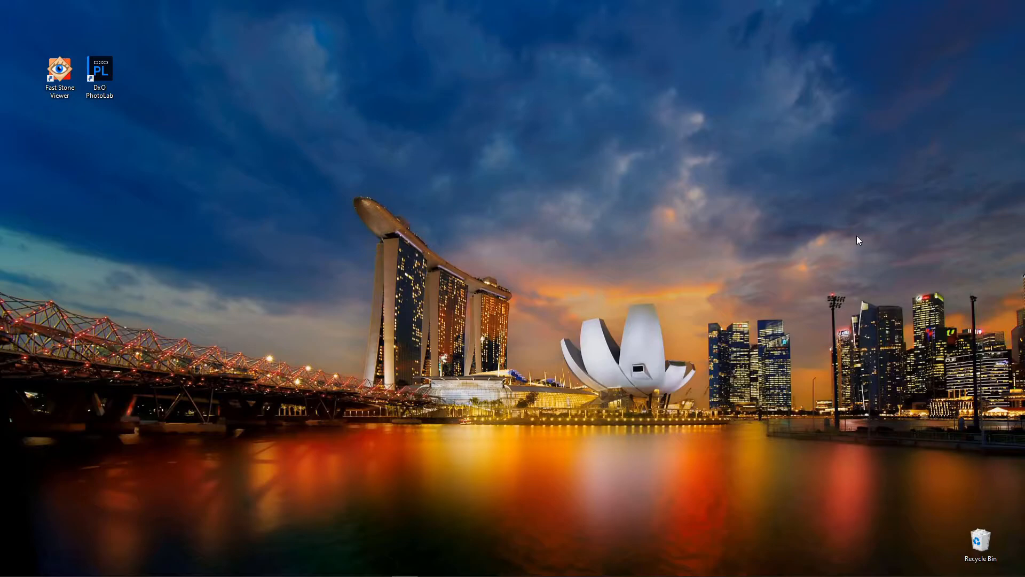
Step: Launch FastStone Image Viewer from its desktop shortcut
{"action": "double_click", "coordinate": [59, 68]}
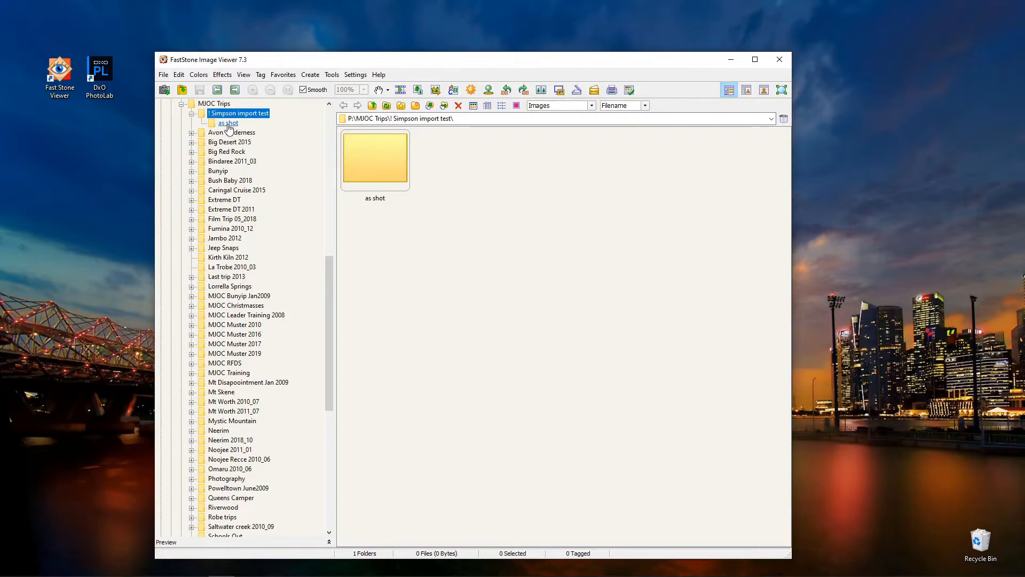
Step: Open the 'as shot' folder and start Import Photos and Videos Here from the SD card
{"action": "right_click", "coordinate": [228, 123]}
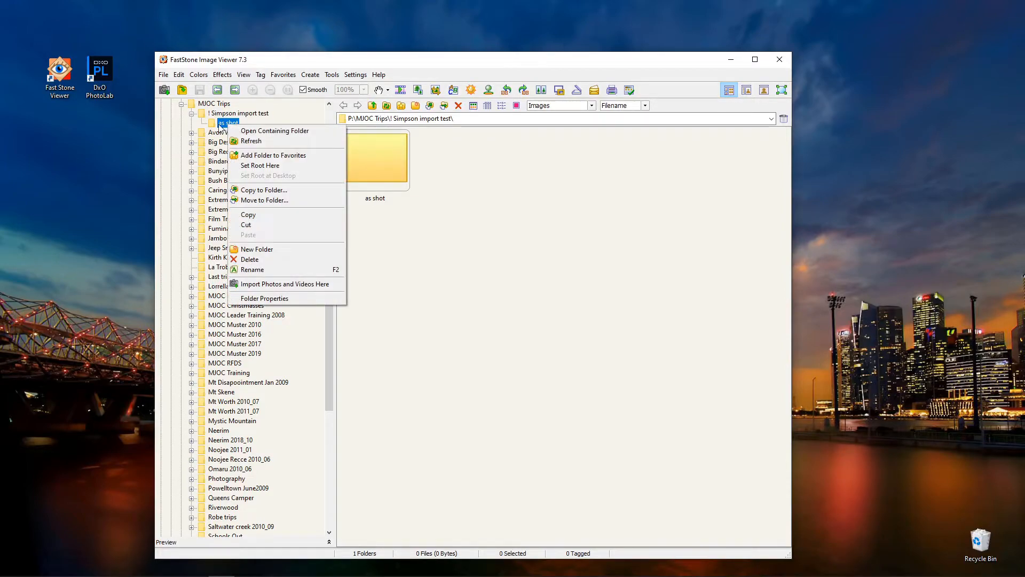
{"action": "left_click", "coordinate": [227, 123]}
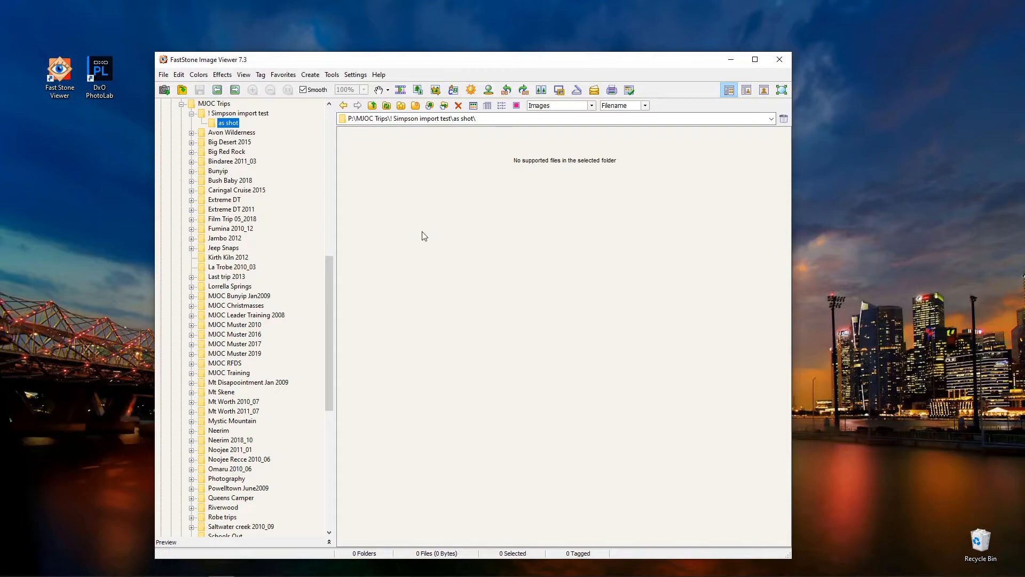
{"action": "right_click", "coordinate": [424, 236]}
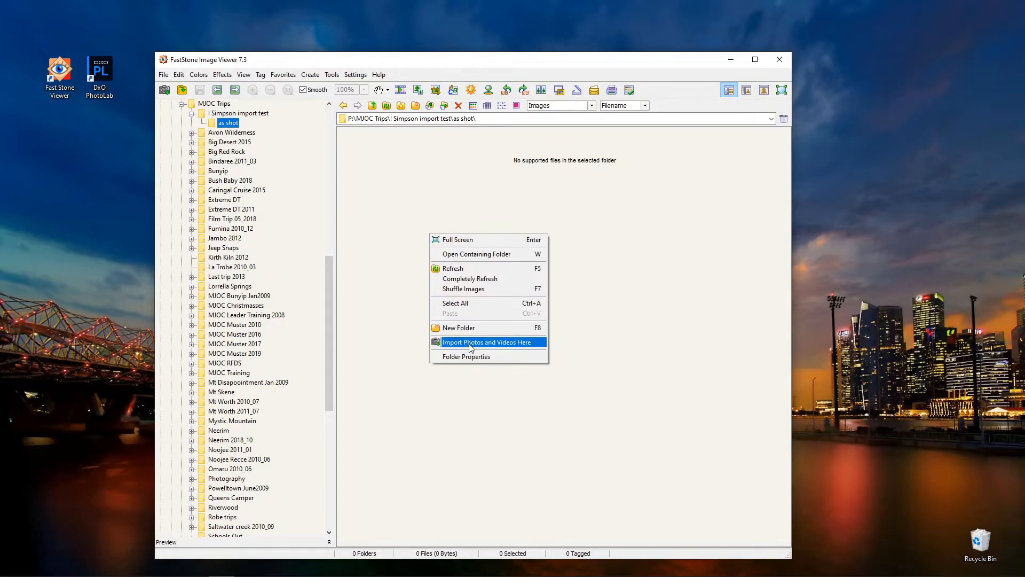
{"action": "left_click", "coordinate": [486, 342]}
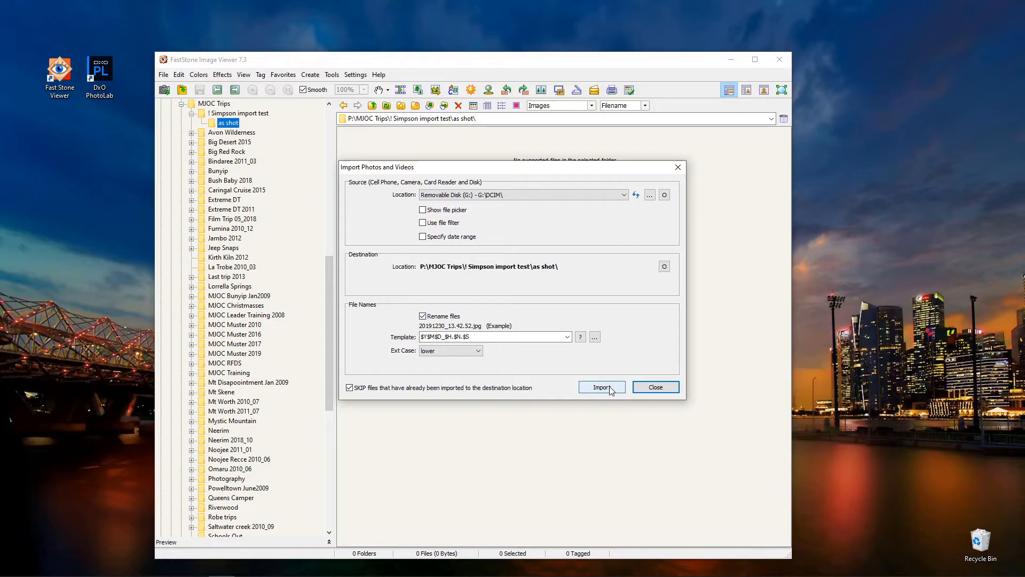
Step: Transfer the 1067 photos, attaching numbers to duplicate file names, then close the report
{"action": "left_click", "coordinate": [602, 387]}
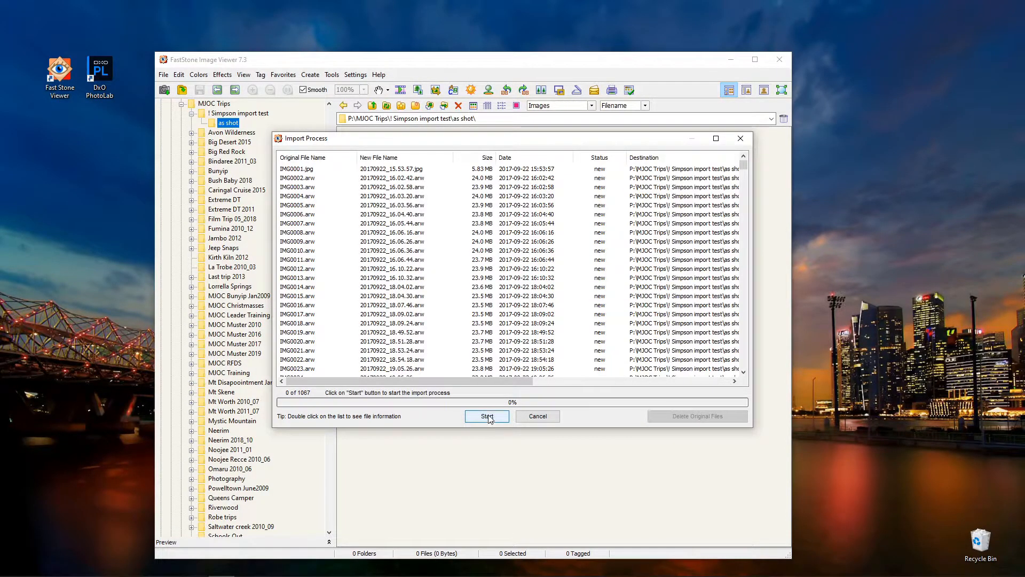
{"action": "left_click", "coordinate": [487, 416]}
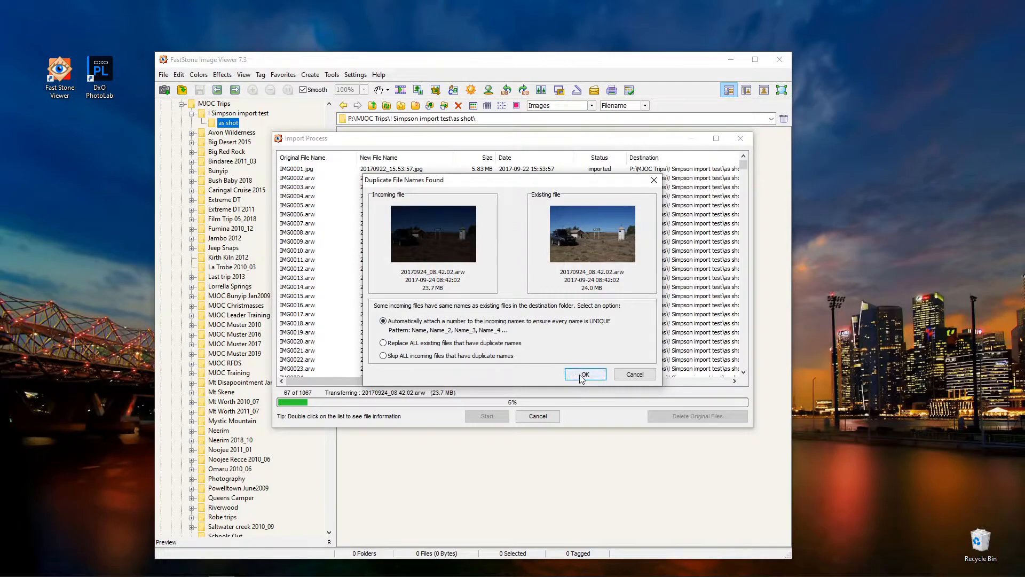
{"action": "left_click", "coordinate": [585, 374]}
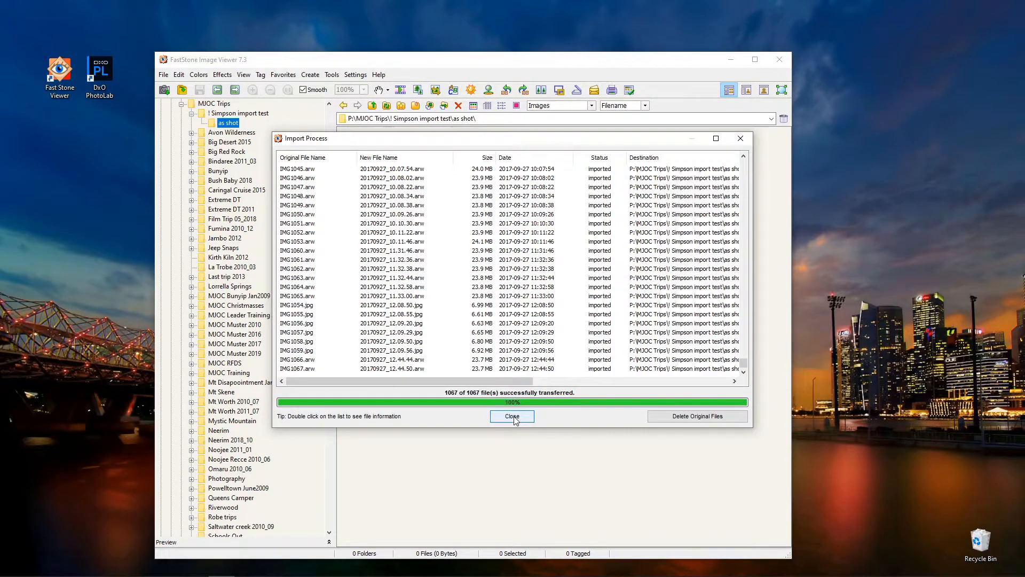
{"action": "left_click", "coordinate": [511, 416]}
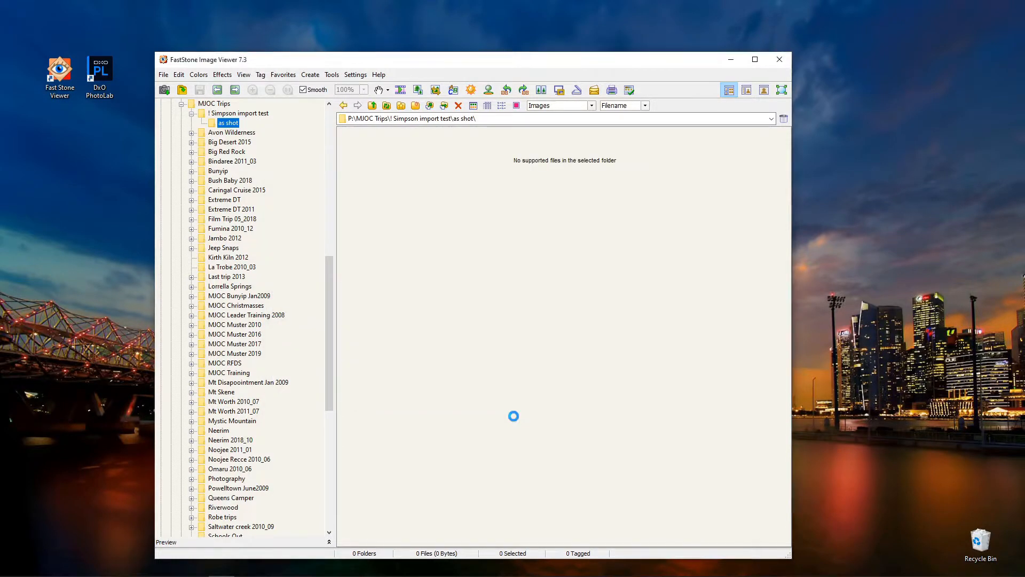
Step: Maximize the viewer on the 'as shot' thumbnails and review the Thumbnail settings tab
{"action": "left_click", "coordinate": [228, 122]}
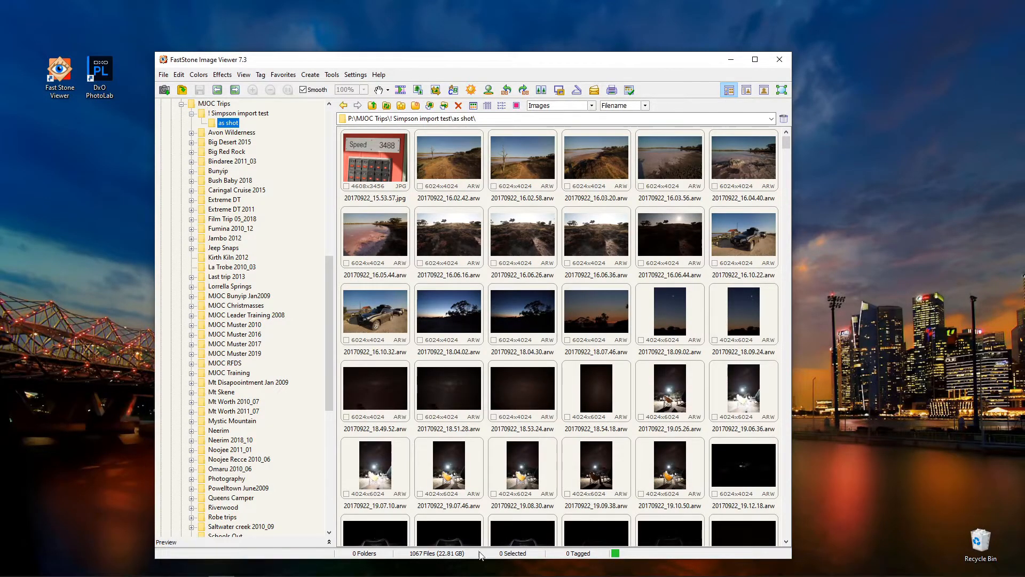
{"action": "mouse_move", "coordinate": [688, 371]}
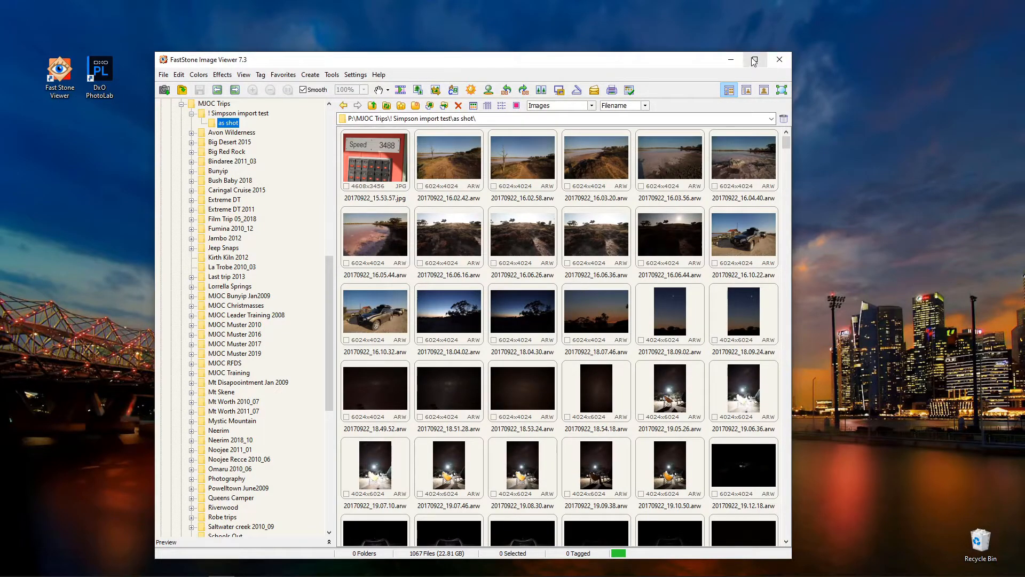
{"action": "left_click", "coordinate": [753, 60]}
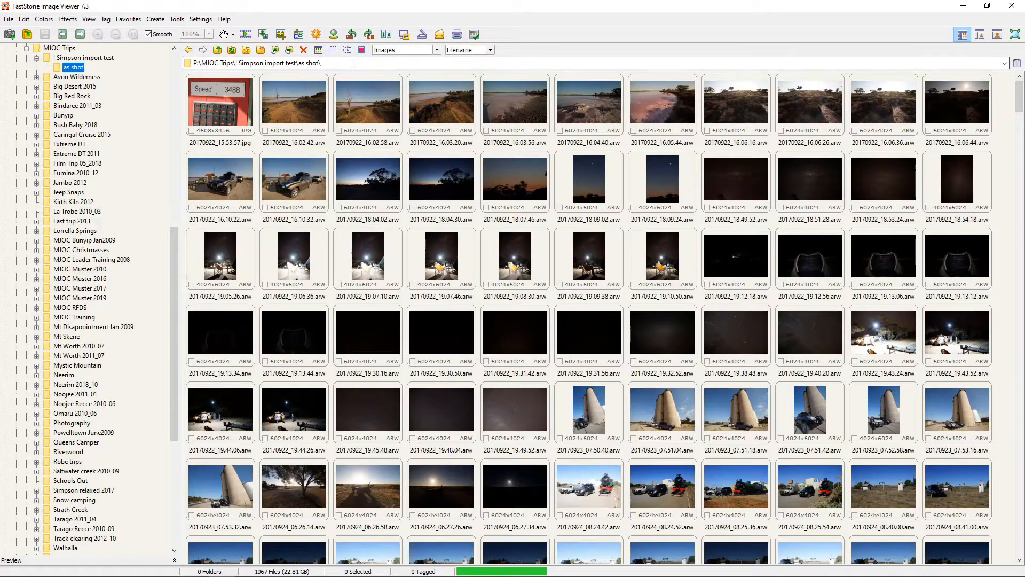
{"action": "left_click", "coordinate": [201, 20]}
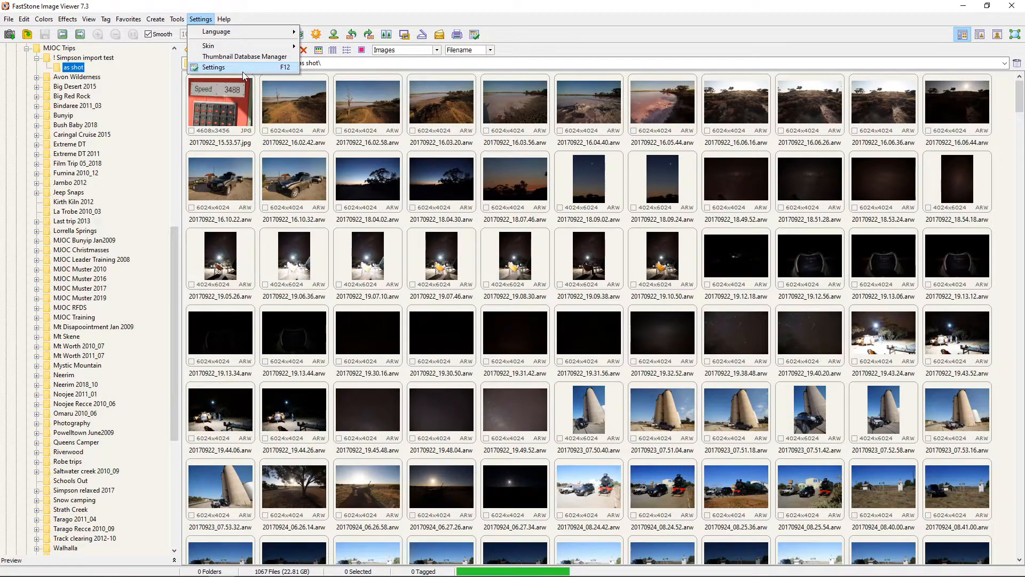
{"action": "left_click", "coordinate": [210, 67]}
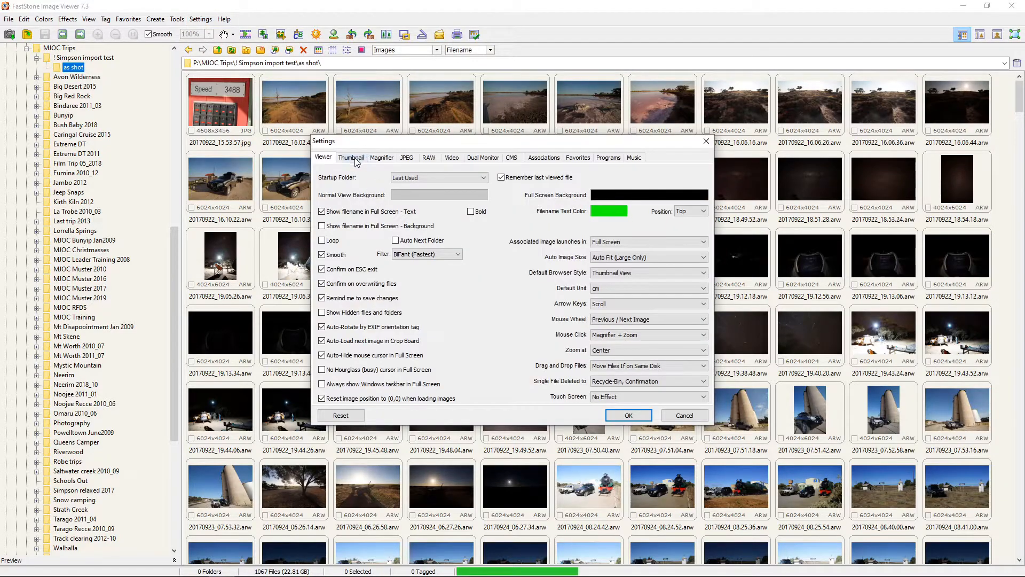
{"action": "left_click", "coordinate": [351, 157]}
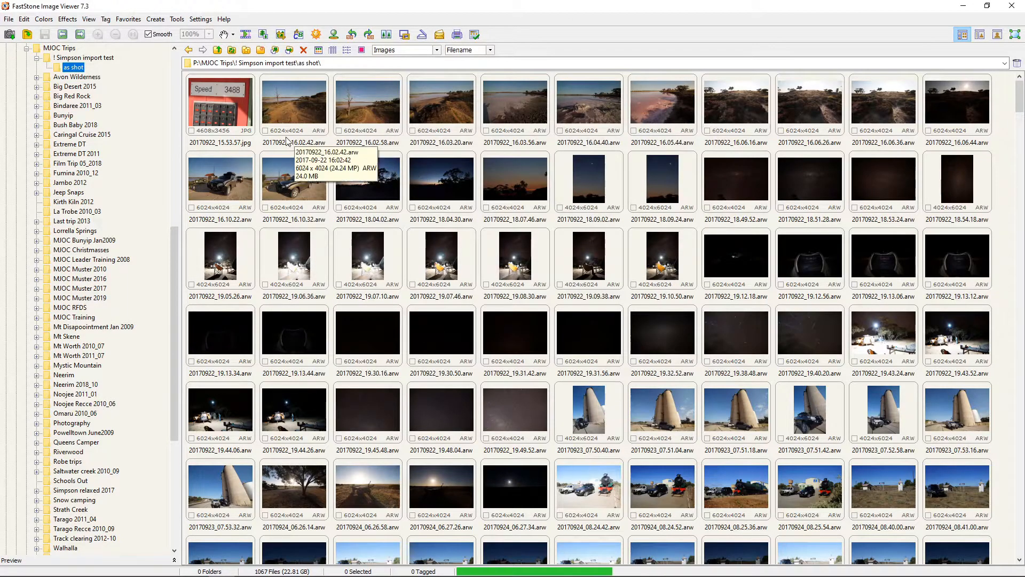
{"action": "mouse_move", "coordinate": [298, 205]}
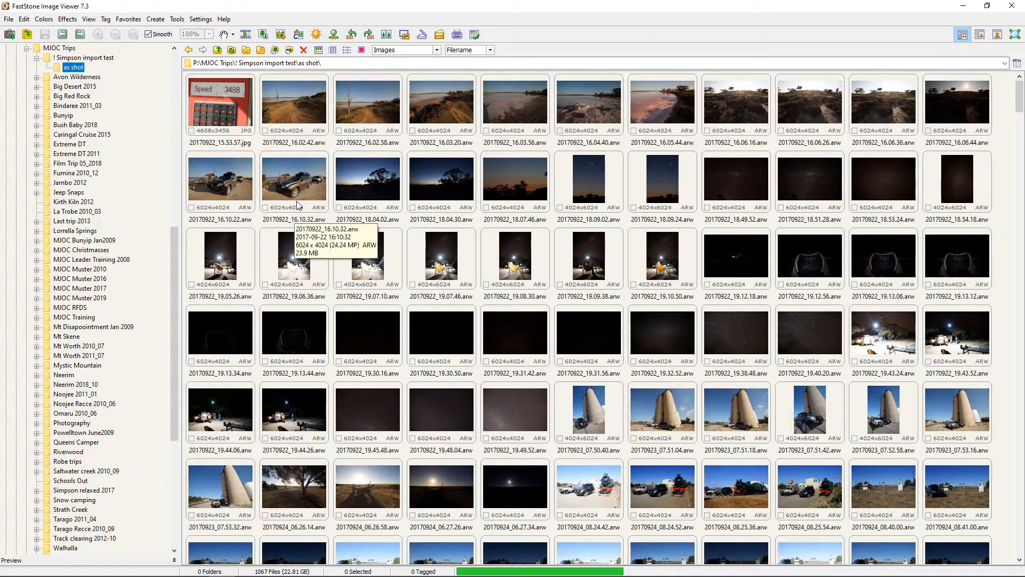
{"action": "mouse_move", "coordinate": [355, 124]}
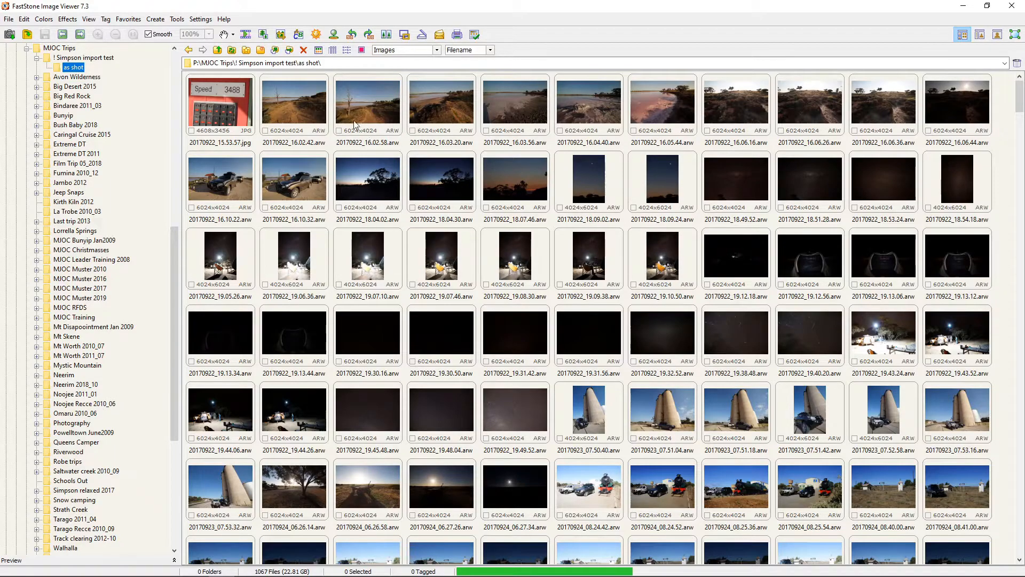
Step: Tag the lakeside dead-tree photo and scroll through the grid for more standout shots
{"action": "left_click", "coordinate": [294, 104]}
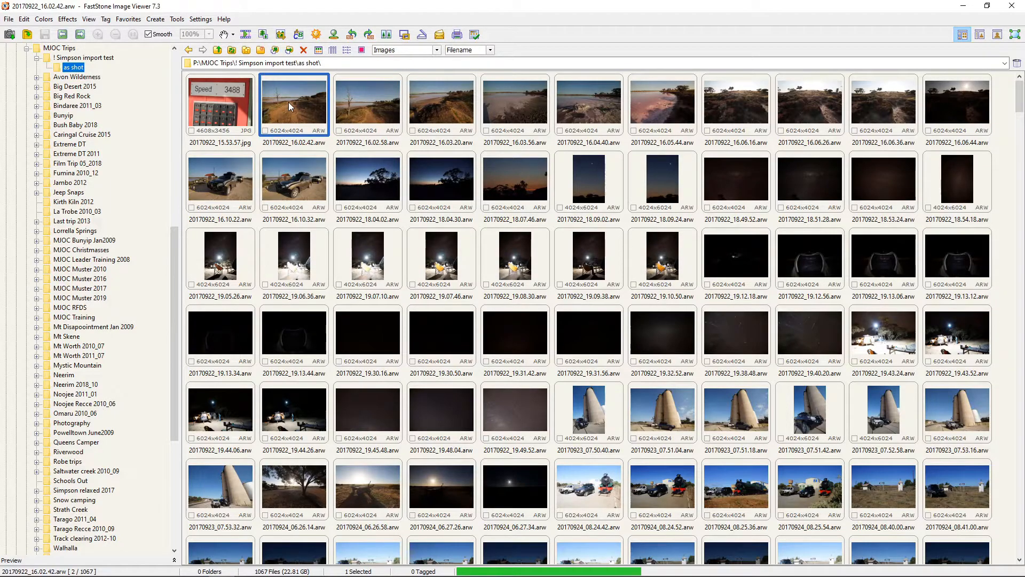
{"action": "left_click", "coordinate": [367, 104]}
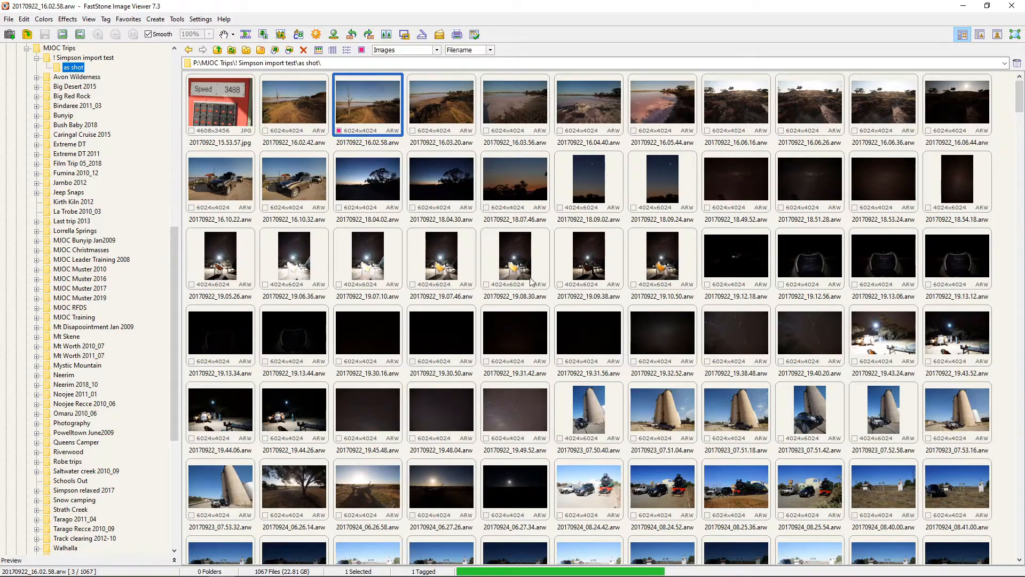
{"action": "scroll", "scroll_direction": "down", "scroll_amount": 3}
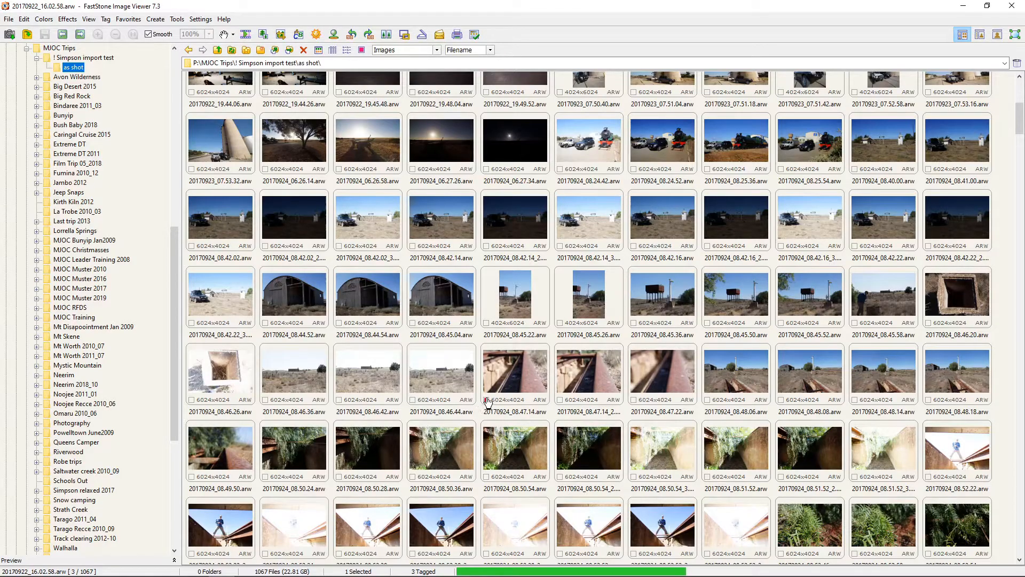
{"action": "scroll", "scroll_direction": "down", "scroll_amount": 3}
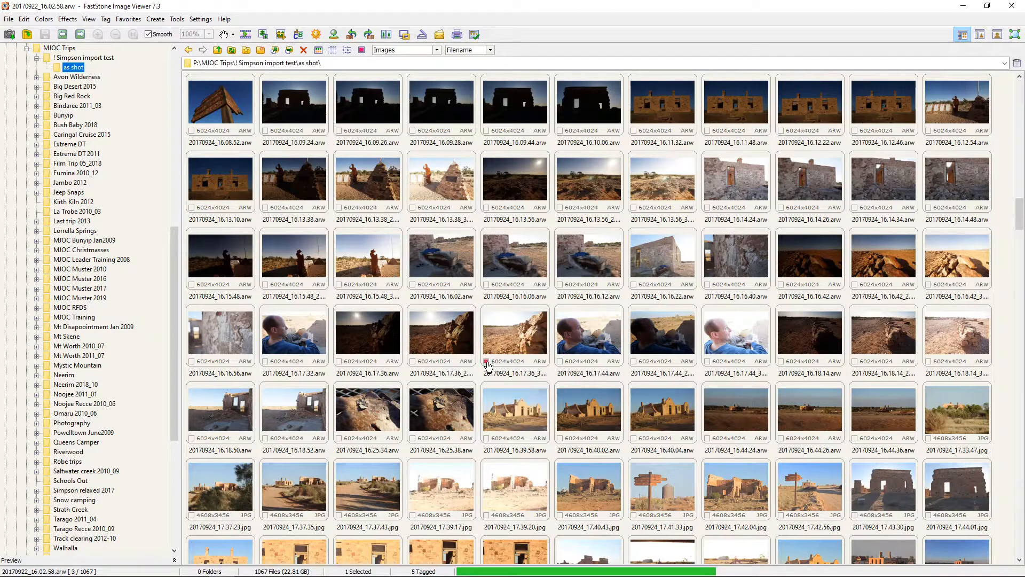
{"action": "scroll", "scroll_direction": "down", "scroll_amount": 3}
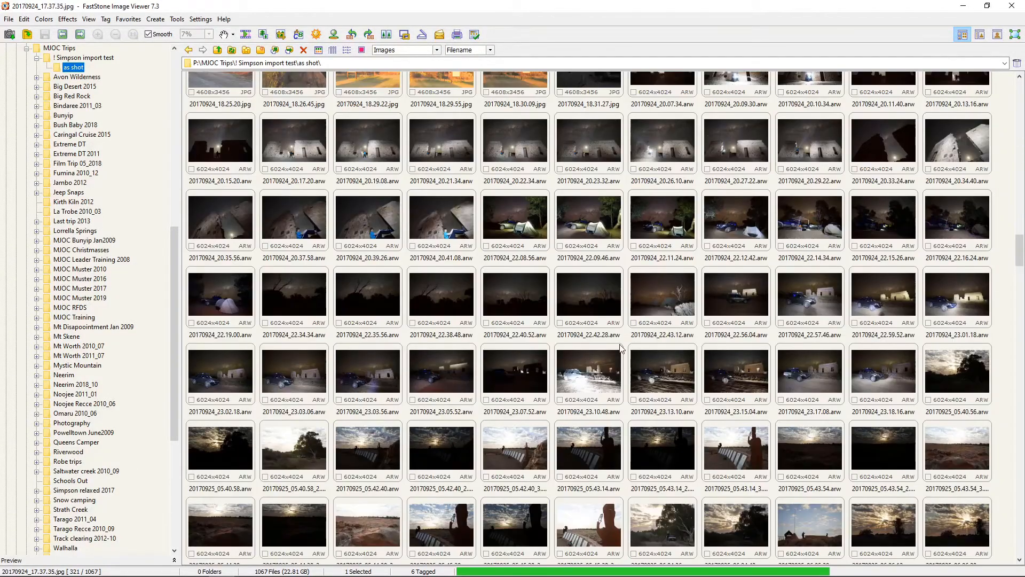
{"action": "scroll", "scroll_direction": "down", "scroll_amount": 3}
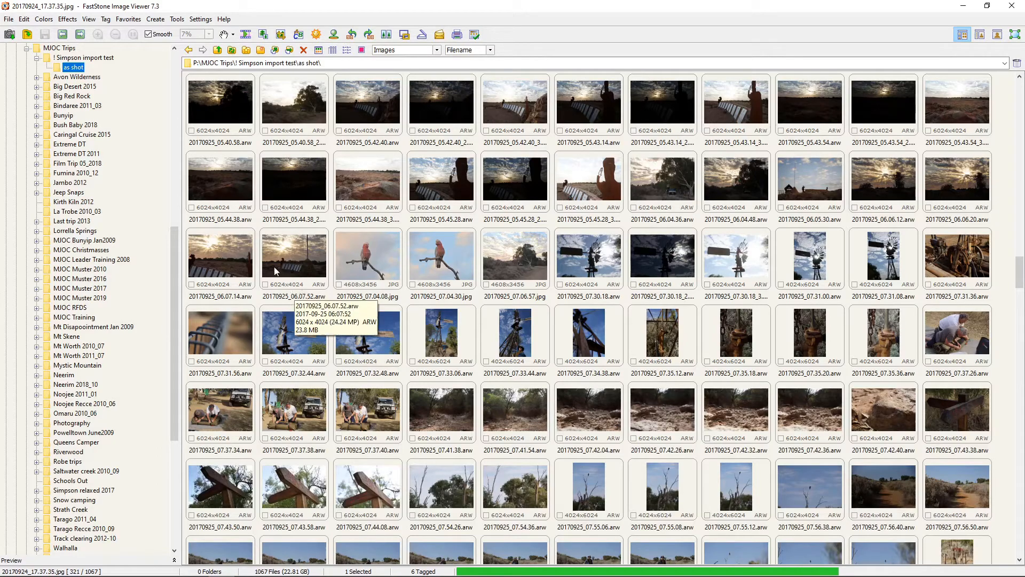
{"action": "scroll", "scroll_direction": "down", "scroll_amount": 3}
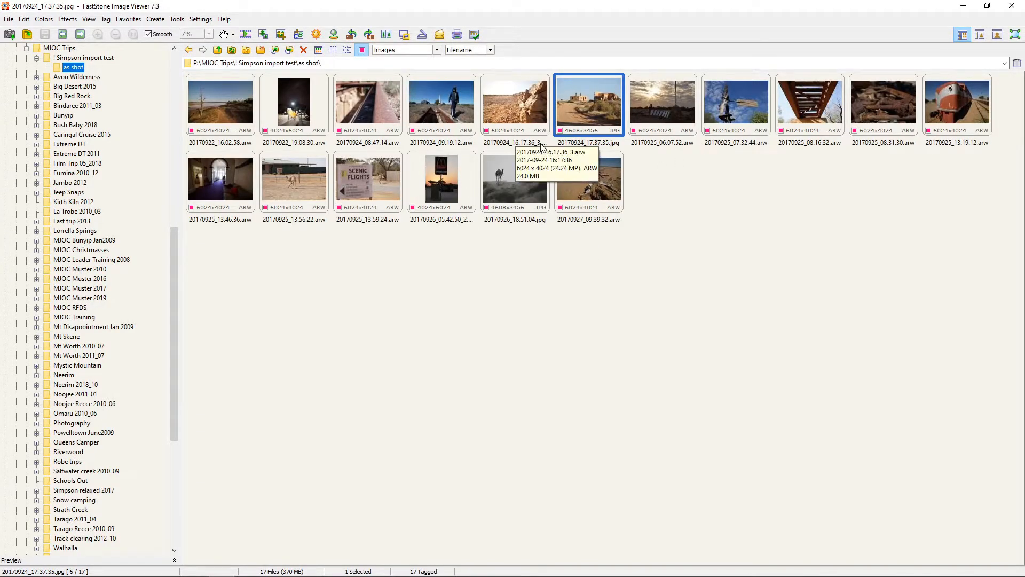
{"action": "mouse_move", "coordinate": [981, 8]}
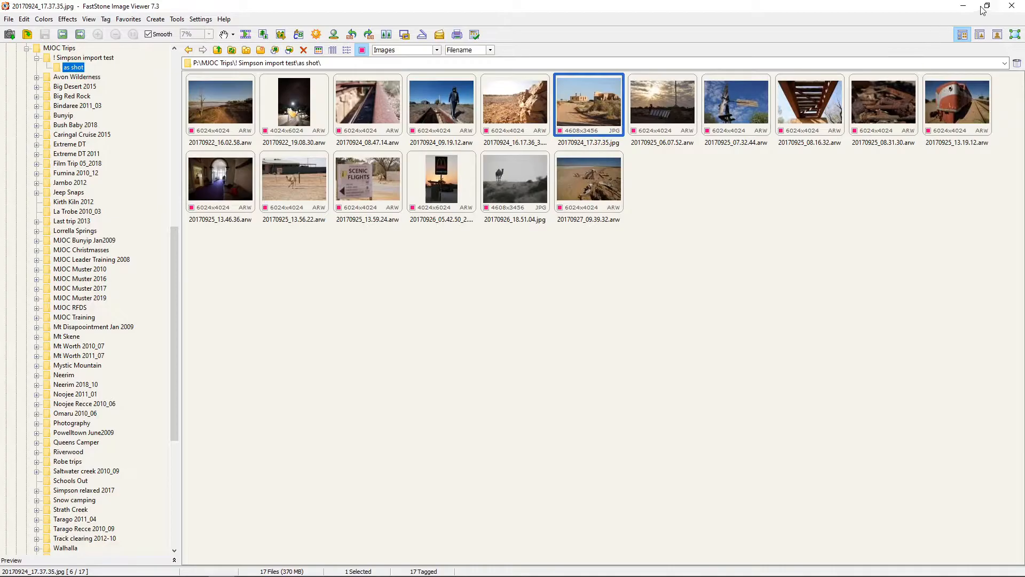
Step: Restore the FastStone window down from full screen to reveal the desktop
{"action": "left_click", "coordinate": [989, 6]}
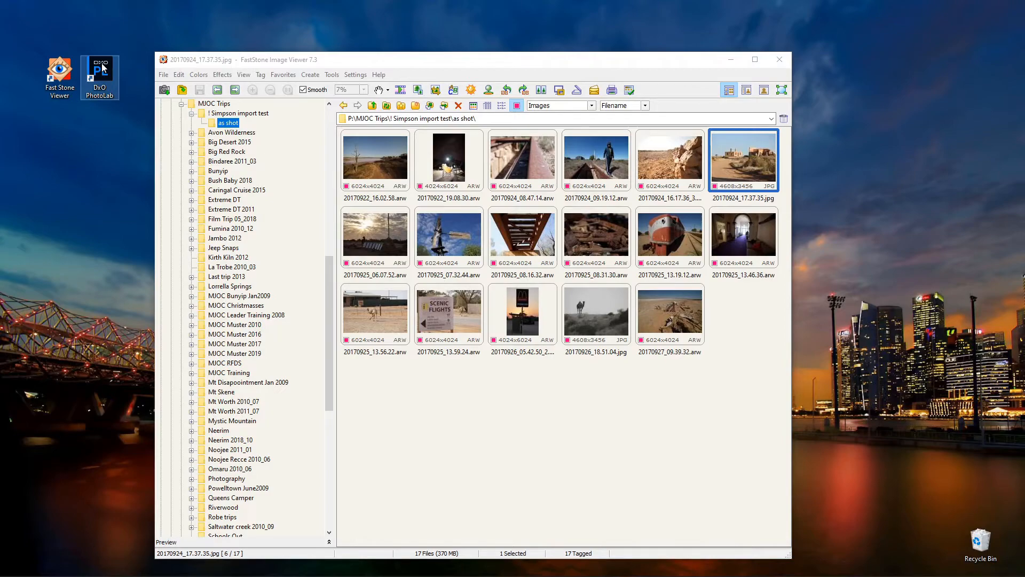
{"action": "mouse_move", "coordinate": [656, 221]}
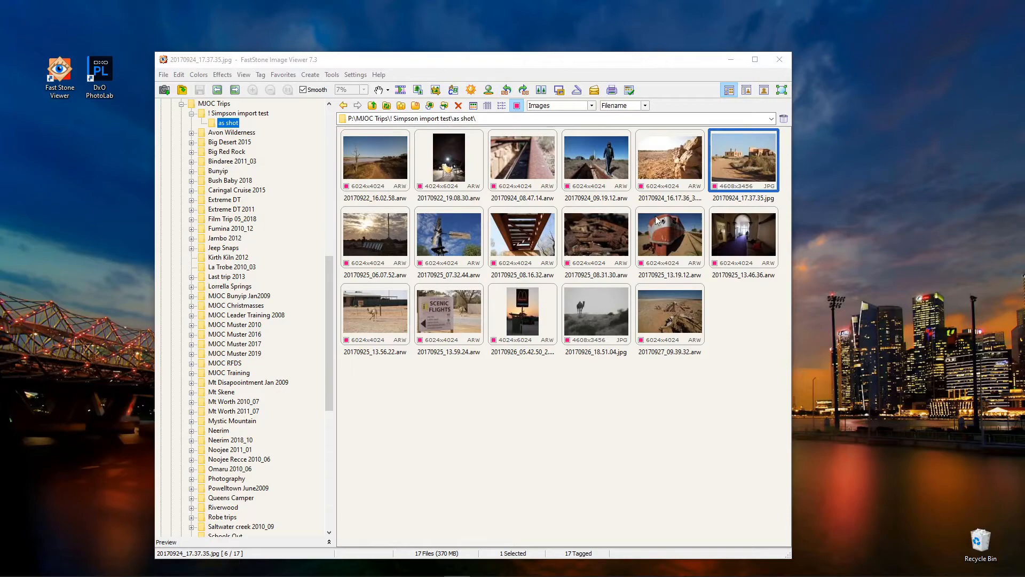
{"action": "mouse_move", "coordinate": [638, 311]}
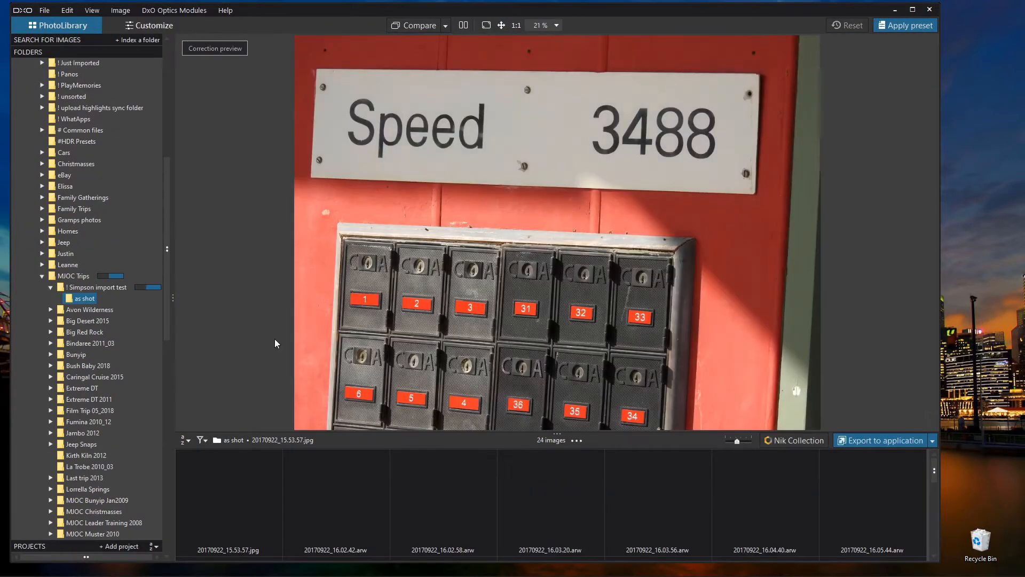
Step: Open DxO PhotoLab and add a new project named 'Simson desert highlights'
{"action": "left_click", "coordinate": [84, 298]}
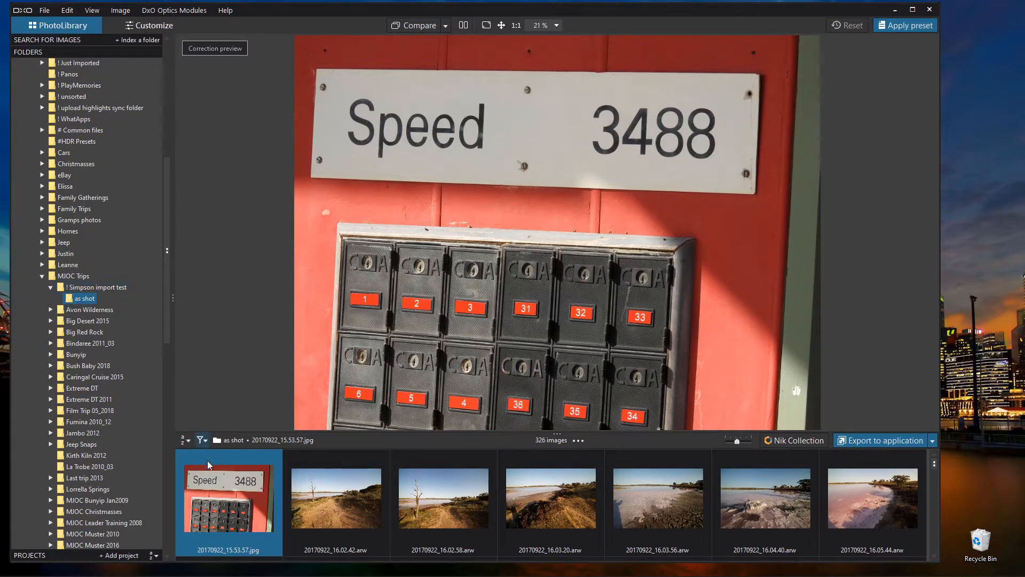
{"action": "left_click", "coordinate": [551, 499]}
{"action": "type", "text": "Simpson"}
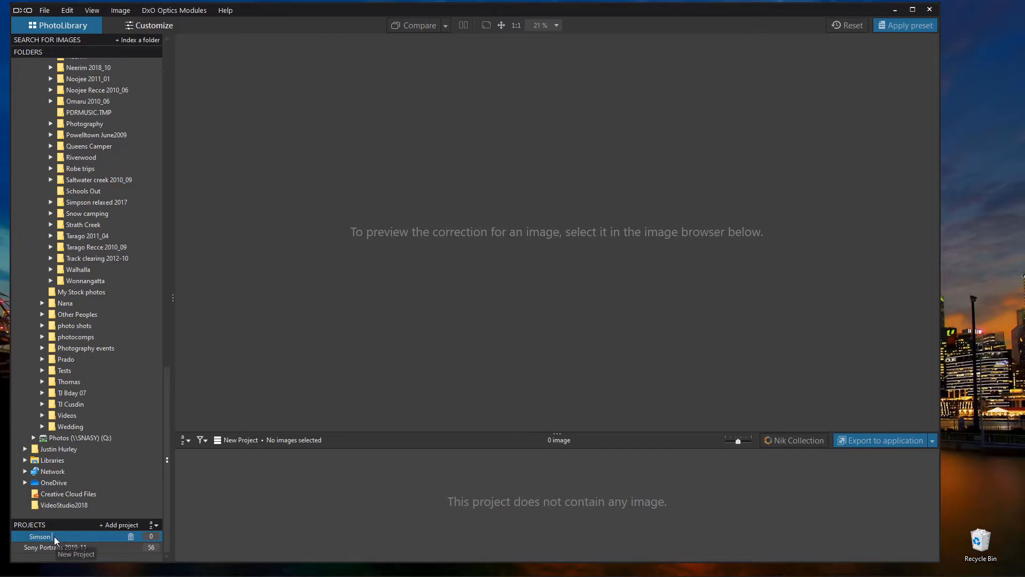
{"action": "type", "text": "desert highlights"}
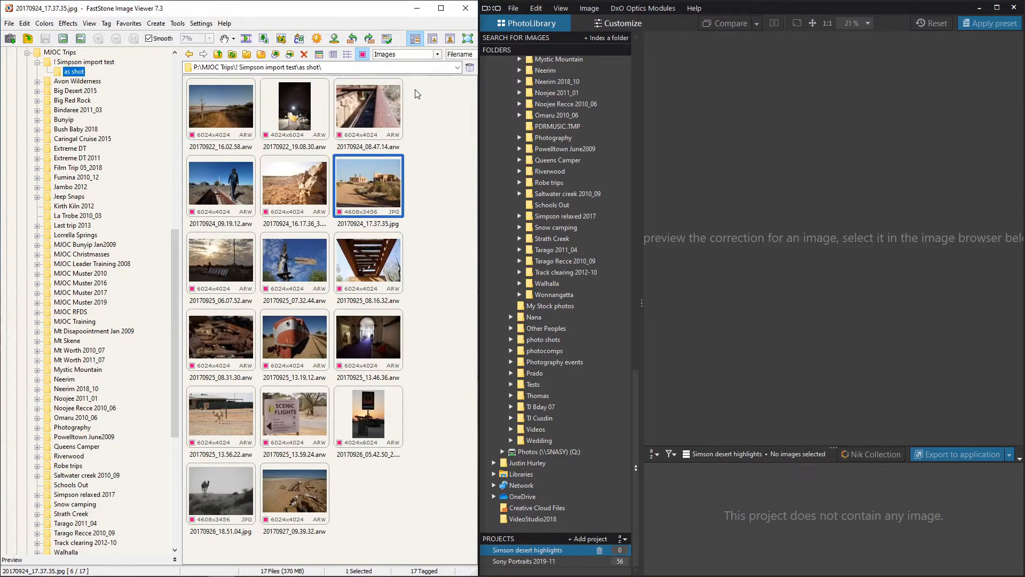
Step: Select all 17 tagged thumbnails in FastStone for dragging into the PhotoLab project
{"action": "left_click", "coordinate": [218, 107]}
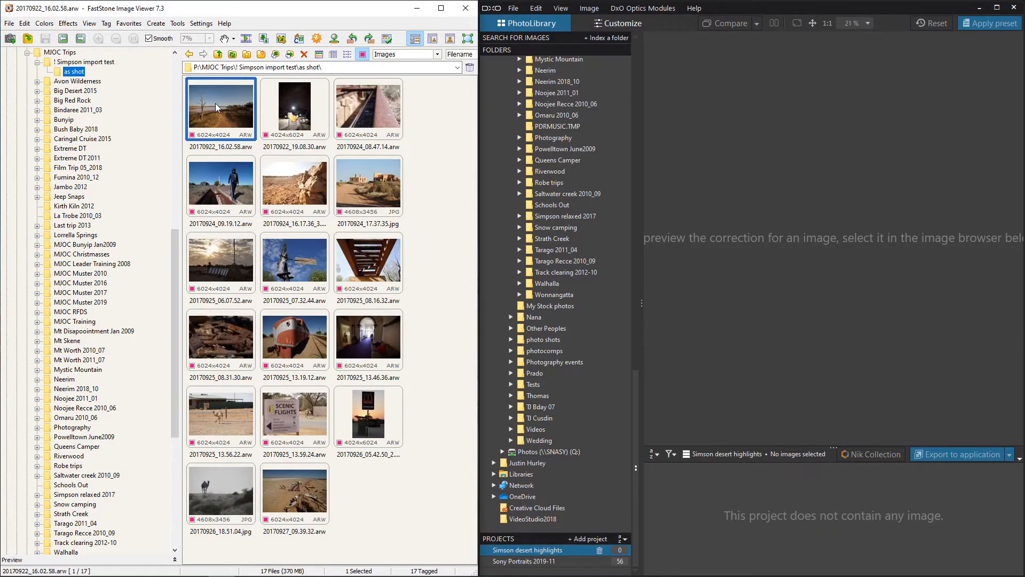
{"action": "key", "text": "ctrl+a"}
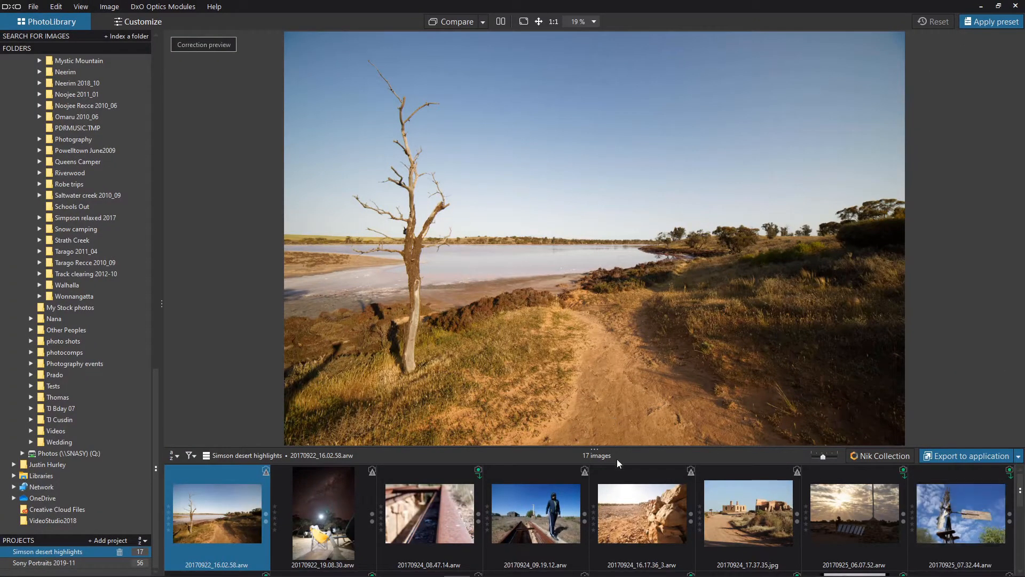
Step: Select the 17 filmstrip photos and export them as quality-90 JPEGs
{"action": "left_click", "coordinate": [535, 513]}
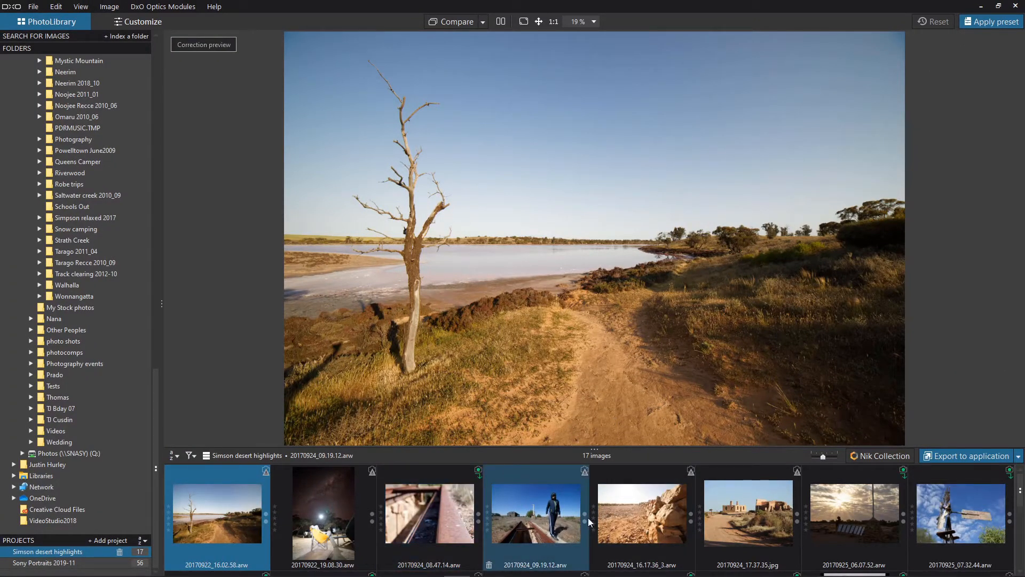
{"action": "left_click", "coordinate": [641, 513]}
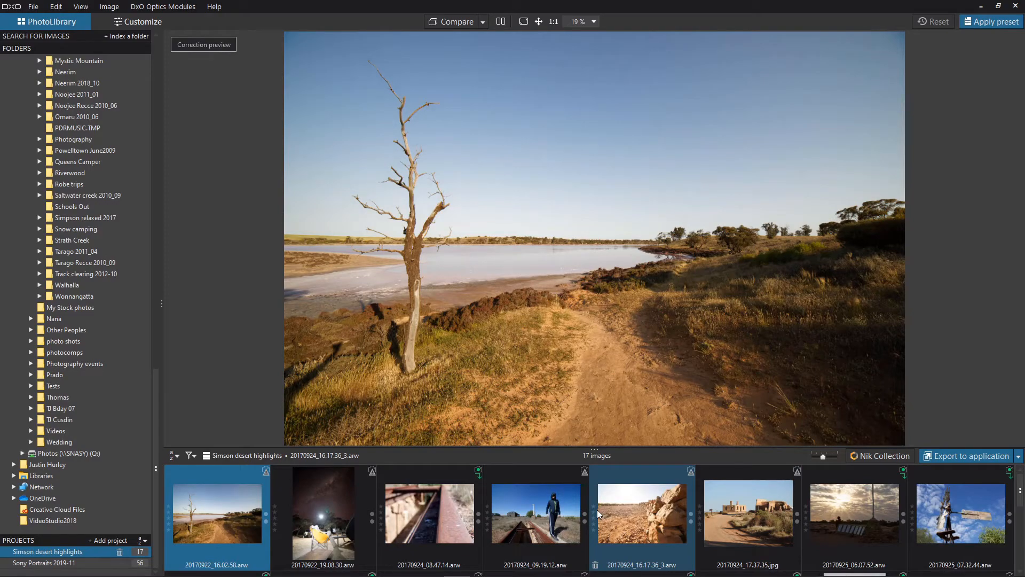
{"action": "left_click", "coordinate": [430, 514]}
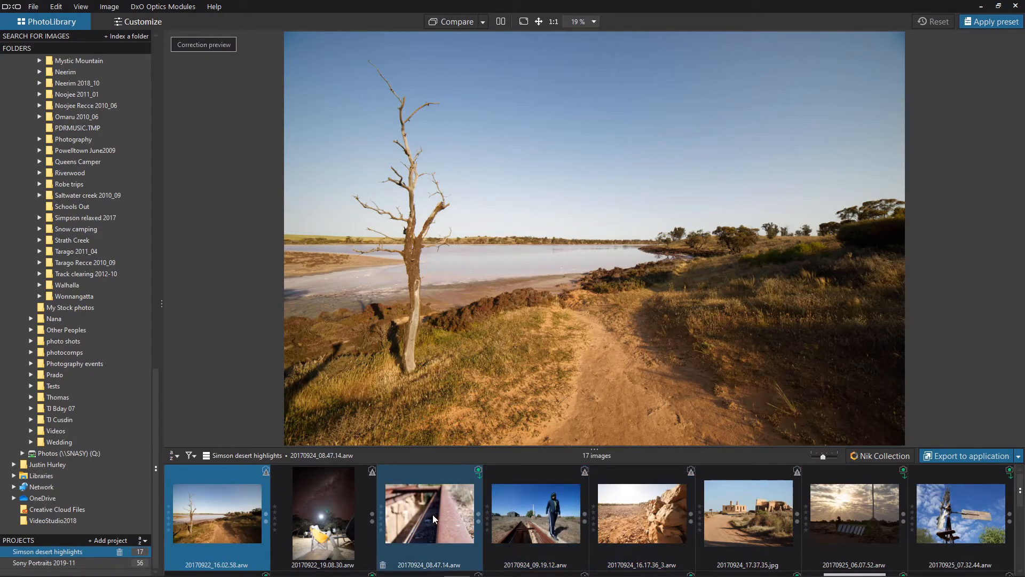
{"action": "left_click", "coordinate": [217, 514]}
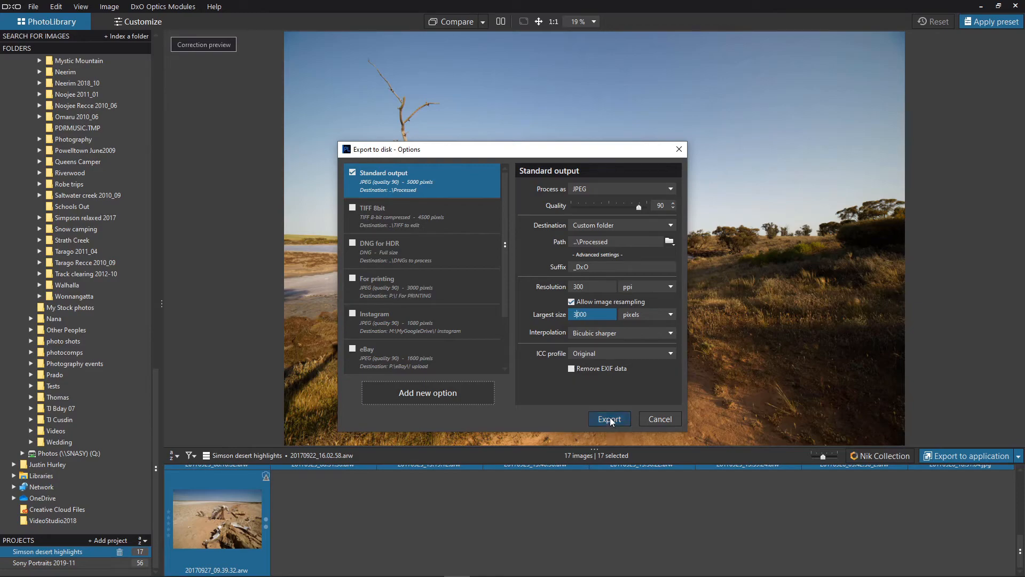
{"action": "left_click", "coordinate": [609, 419]}
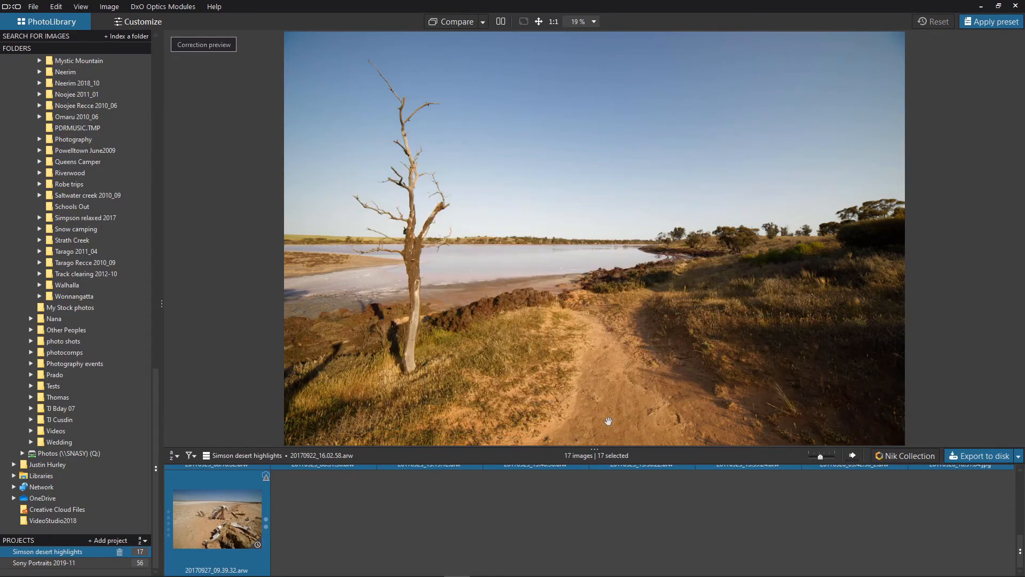